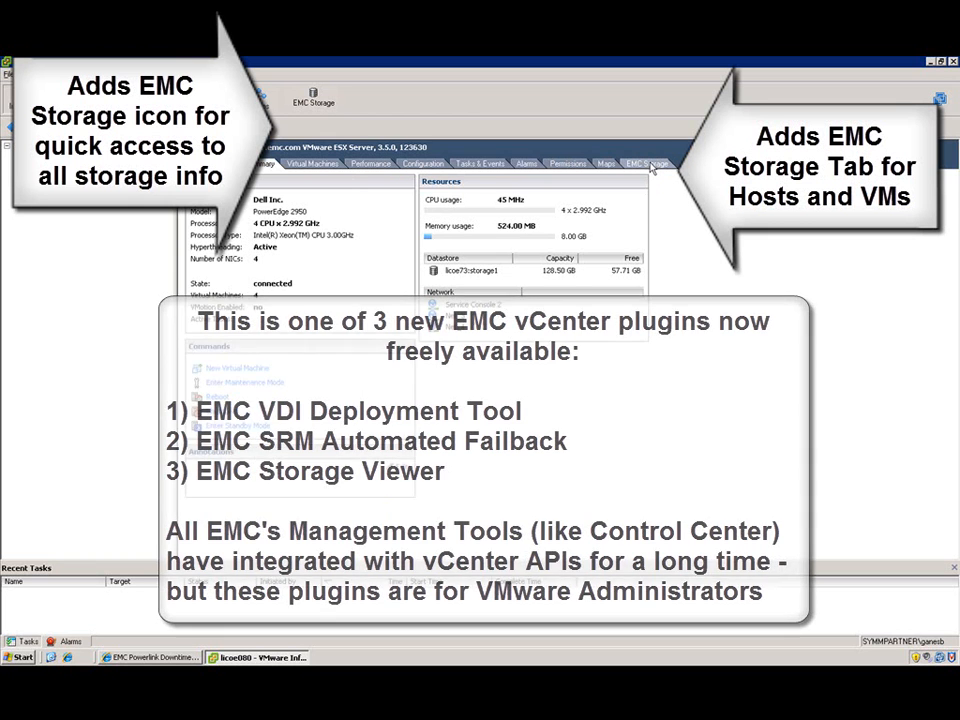
Show the host's EMC Storage view and select the local datastore to load its storage details
{"action": "left_click", "coordinate": [648, 164]}
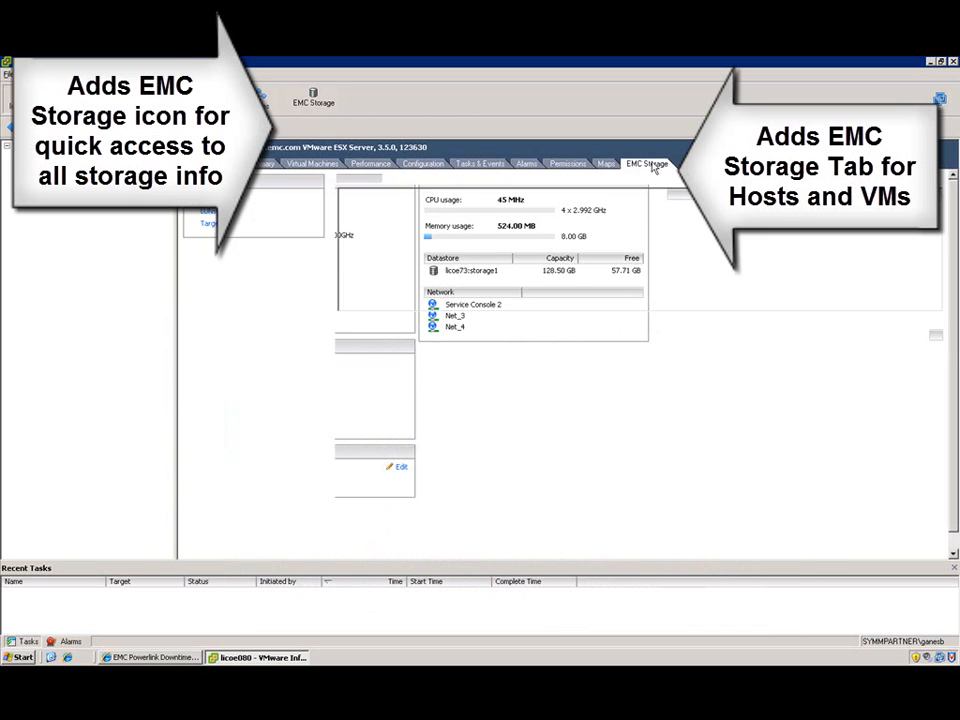
{"action": "left_click", "coordinate": [648, 164]}
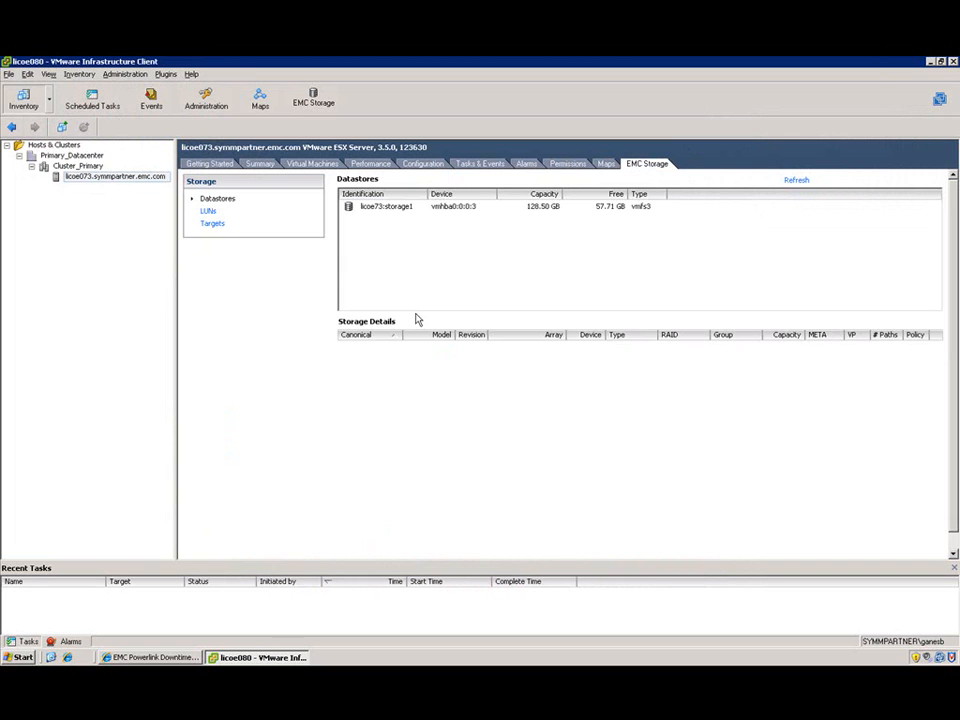
{"action": "left_click", "coordinate": [384, 206]}
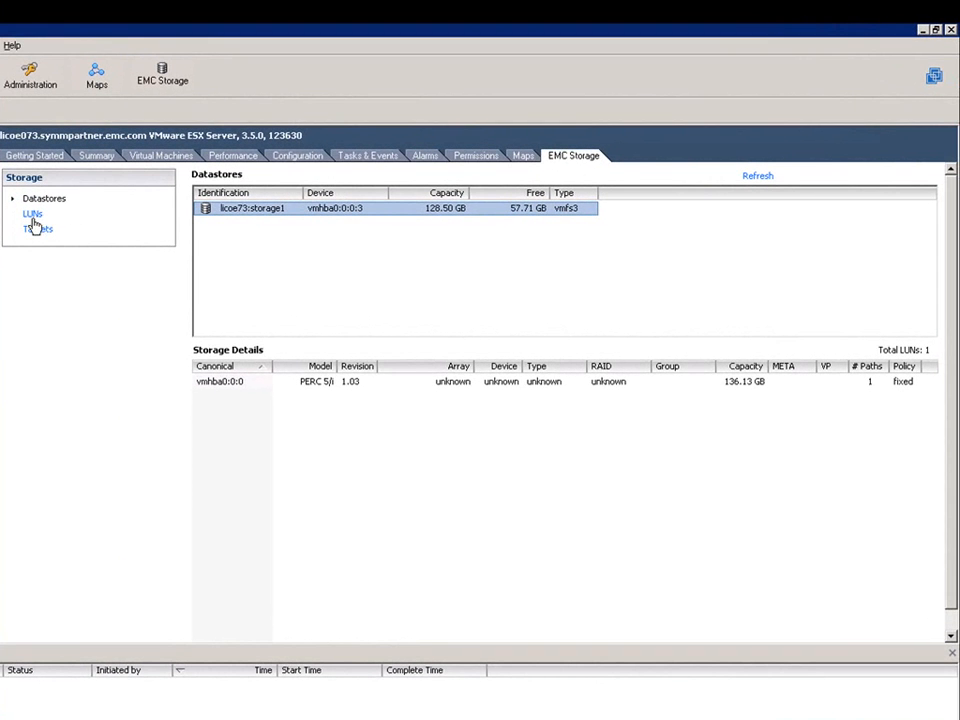
List the host's Symmetrix LUNs, filtering to available only, then used only, then all again
{"action": "left_click", "coordinate": [32, 214]}
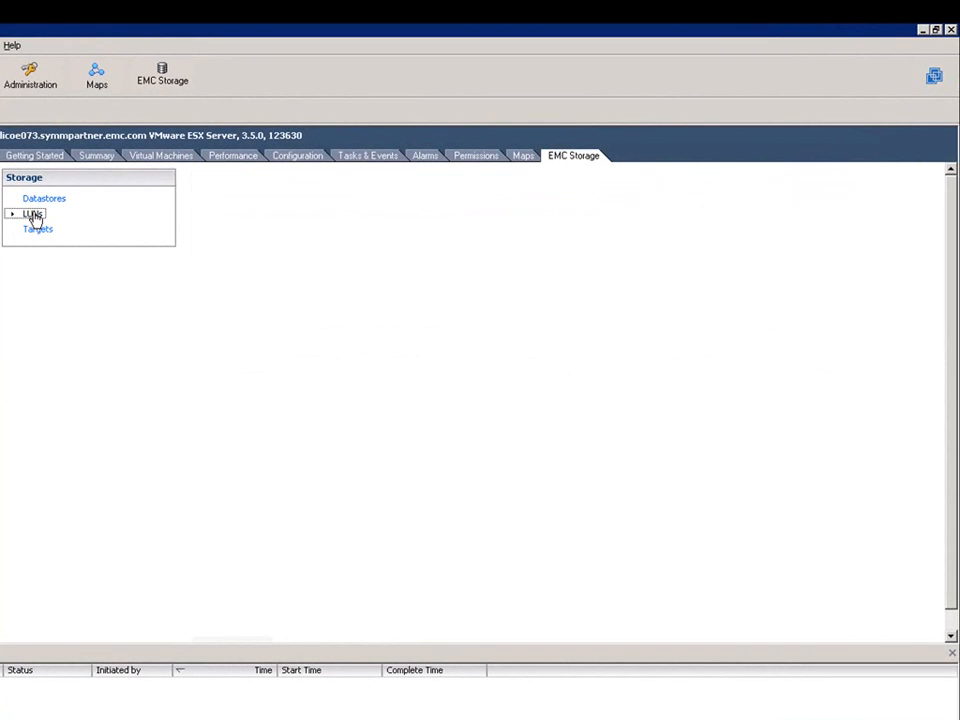
{"action": "left_click", "coordinate": [32, 212]}
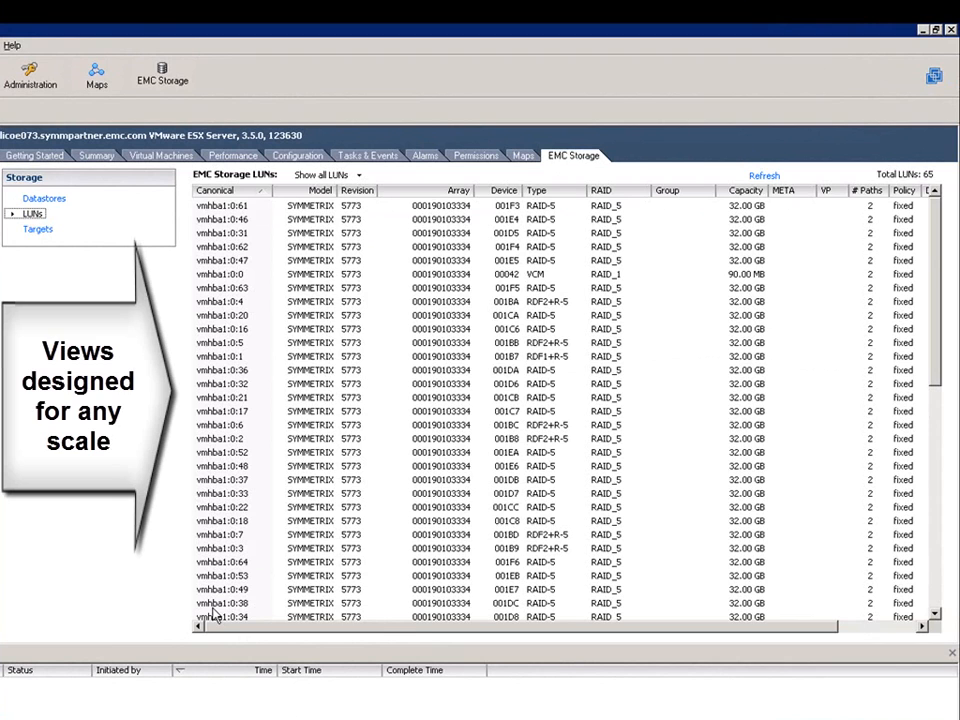
{"action": "mouse_move", "coordinate": [330, 400]}
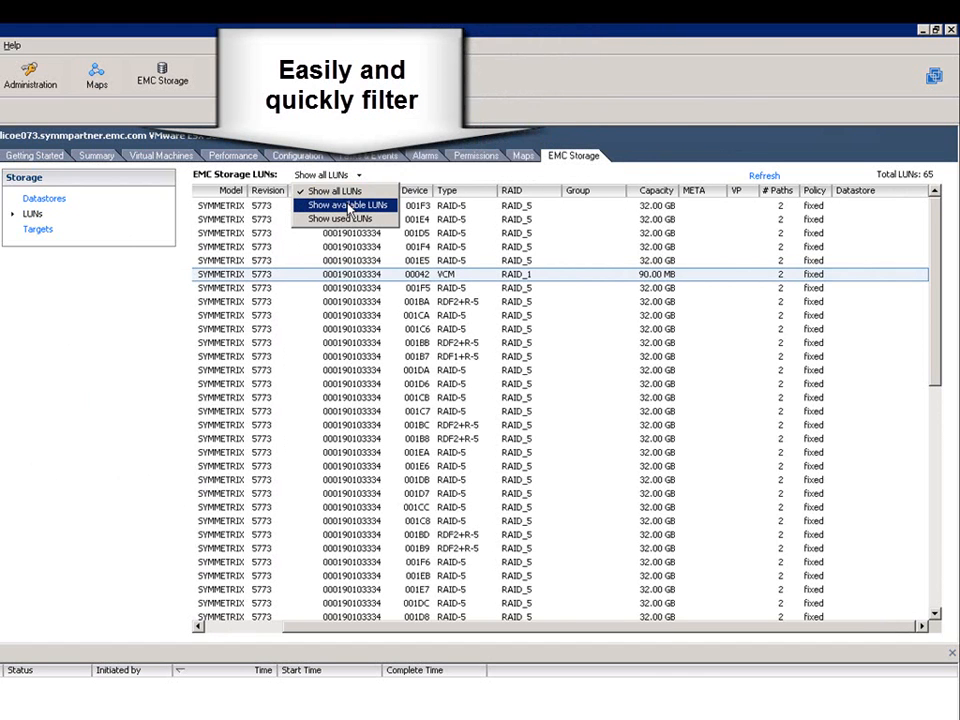
{"action": "left_click", "coordinate": [348, 204]}
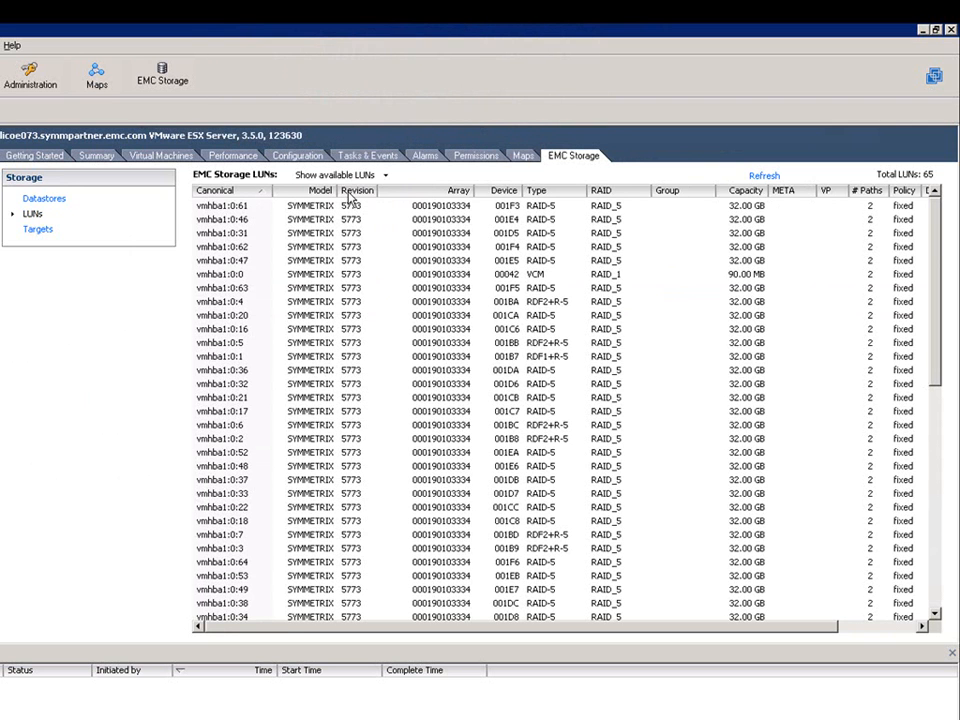
{"action": "mouse_move", "coordinate": [356, 188]}
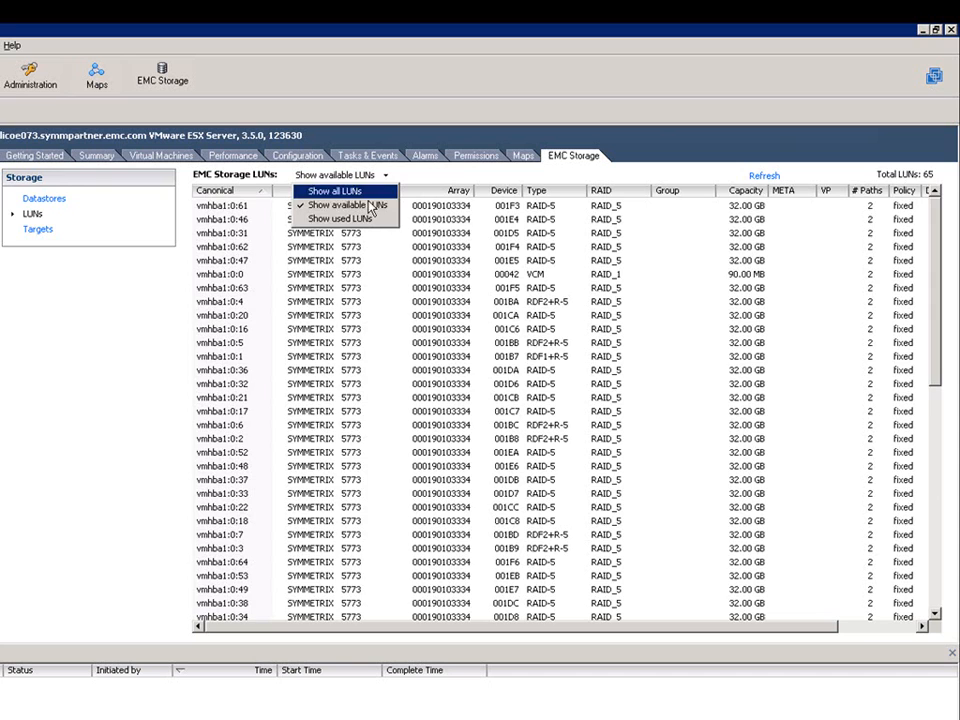
{"action": "left_click", "coordinate": [340, 218]}
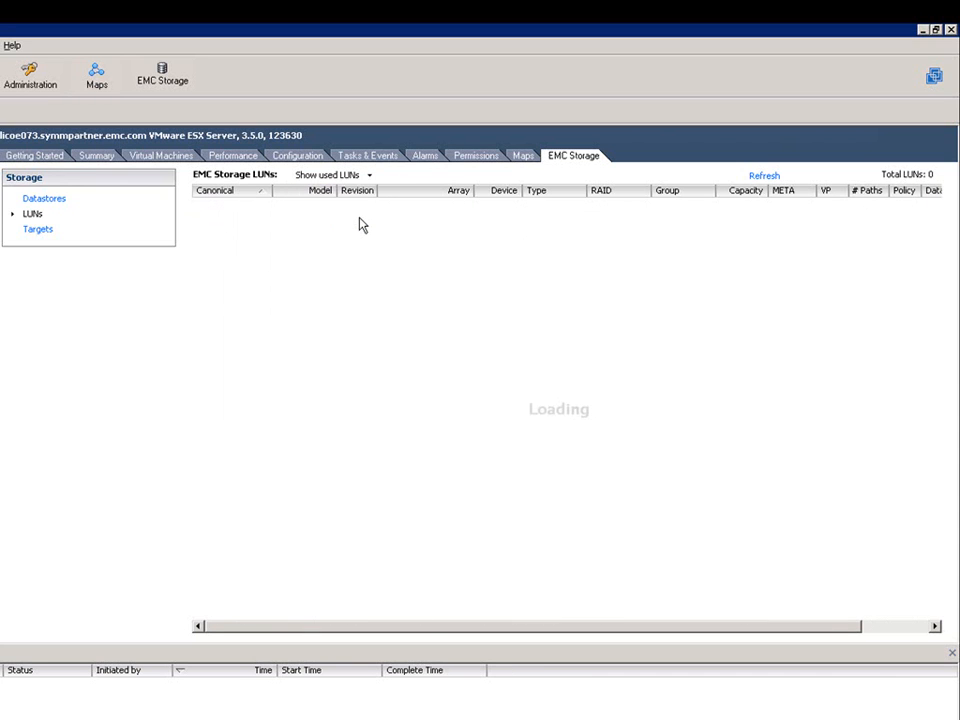
{"action": "mouse_move", "coordinate": [356, 242]}
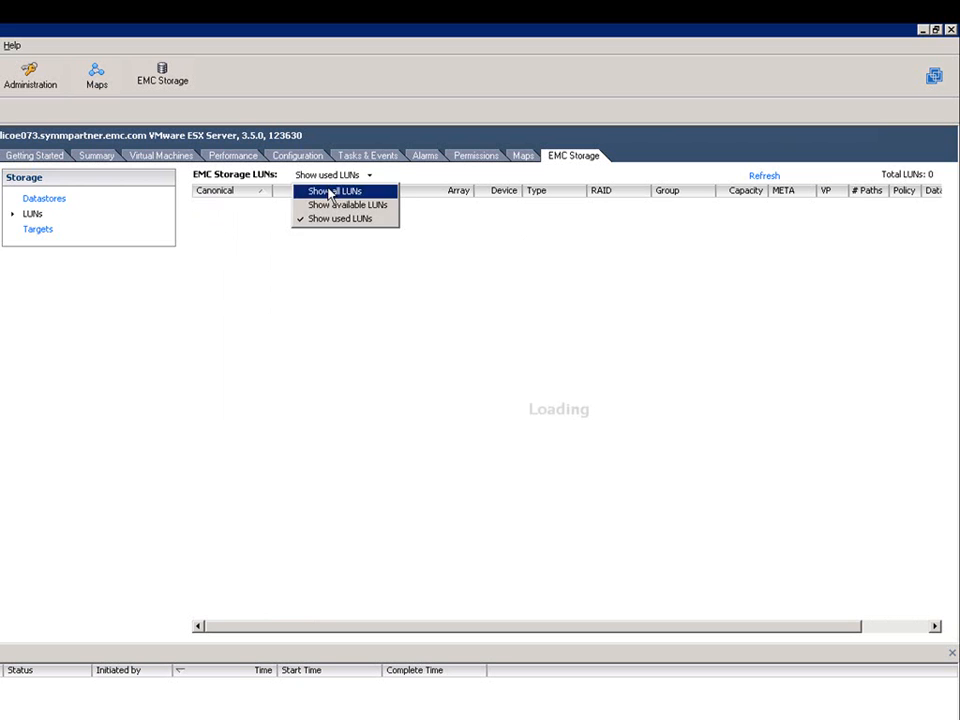
{"action": "left_click", "coordinate": [334, 192]}
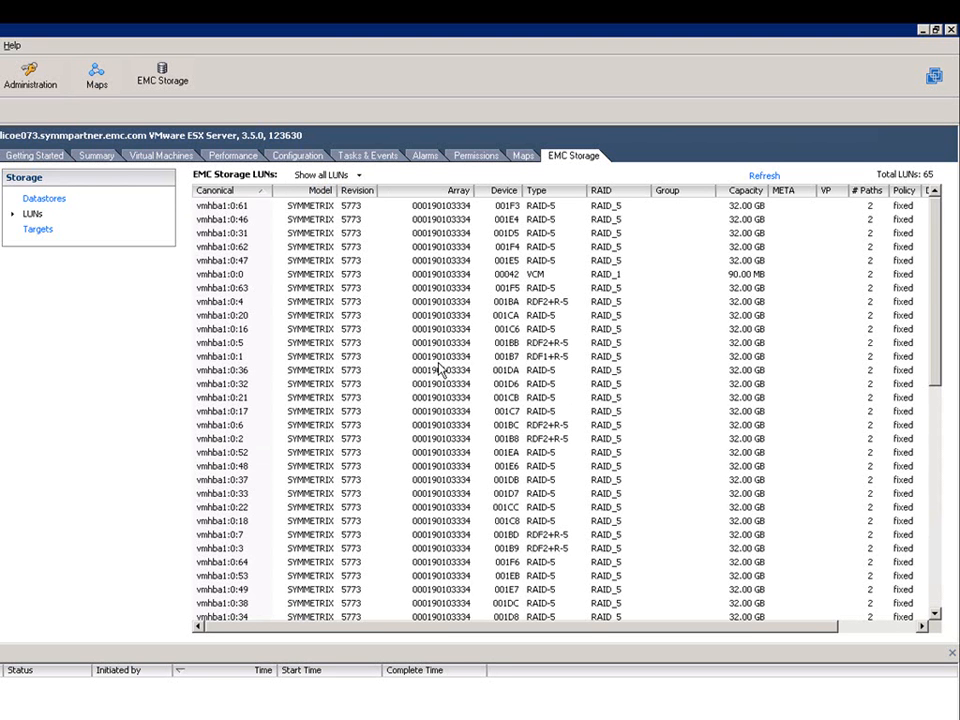
{"action": "mouse_move", "coordinate": [264, 278]}
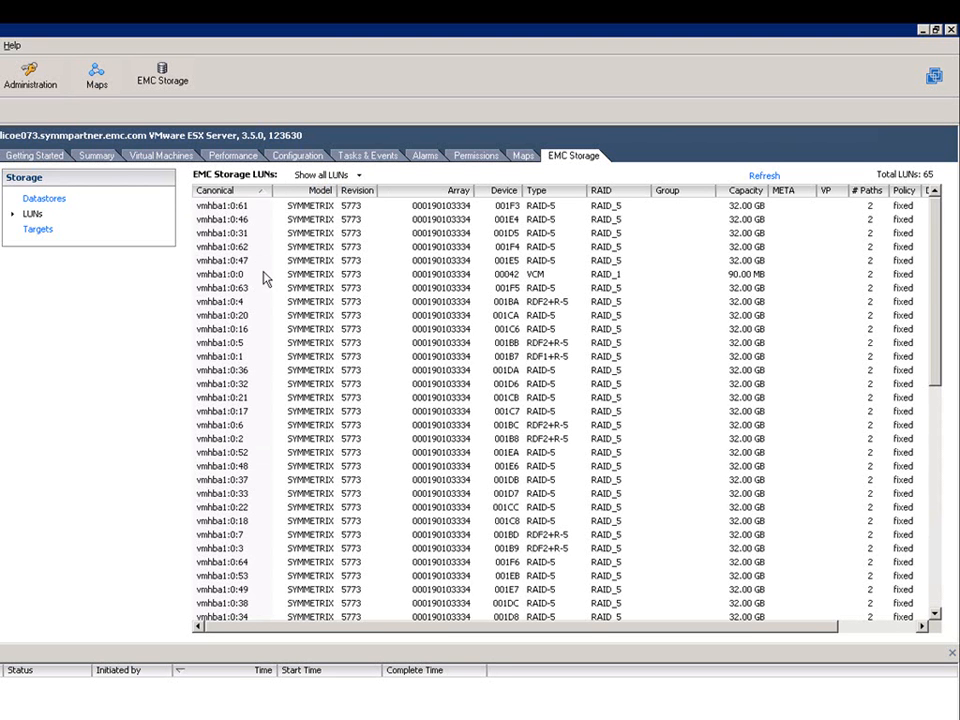
Sort the LUNs by canonical name, reverse the order, and leave the column list unchanged
{"action": "left_click", "coordinate": [216, 190]}
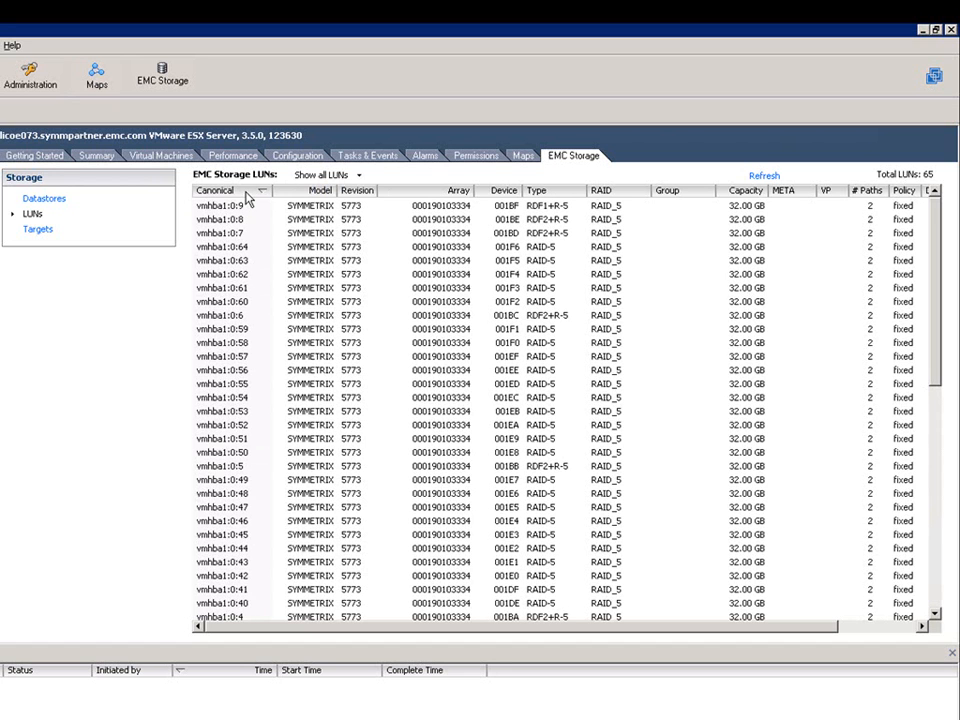
{"action": "left_click", "coordinate": [216, 190]}
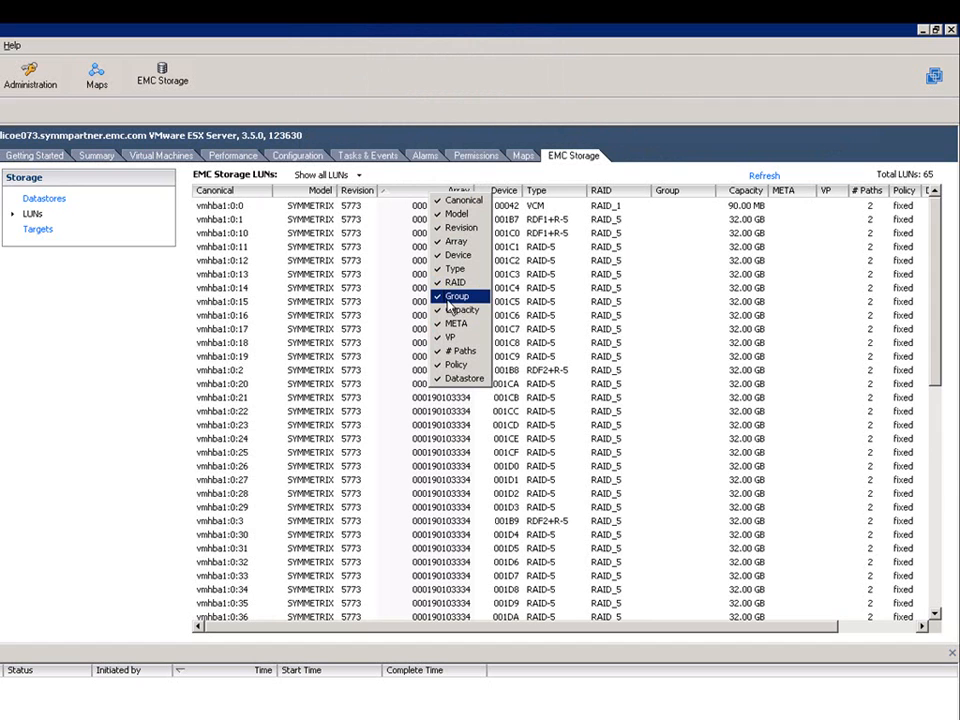
{"action": "mouse_move", "coordinate": [456, 296]}
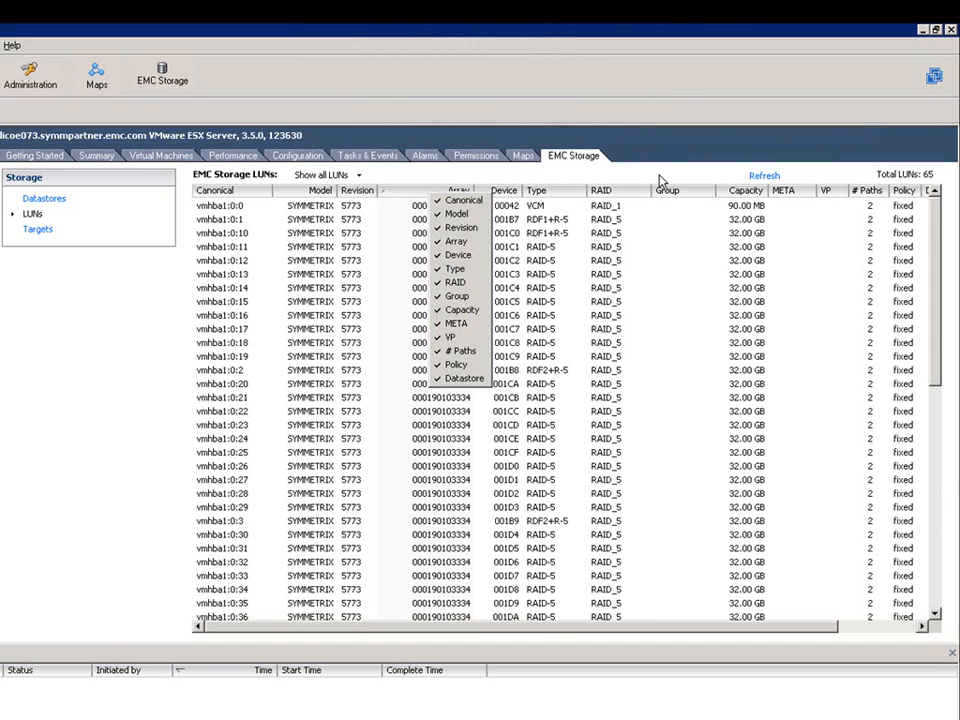
{"action": "left_click", "coordinate": [728, 380]}
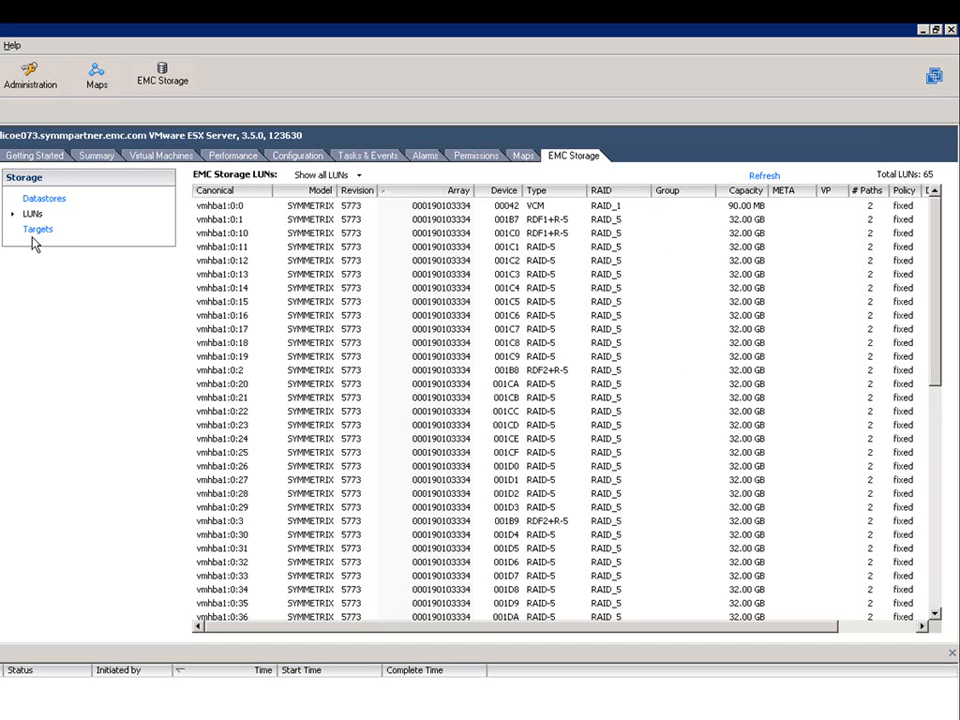
{"action": "mouse_move", "coordinate": [36, 240]}
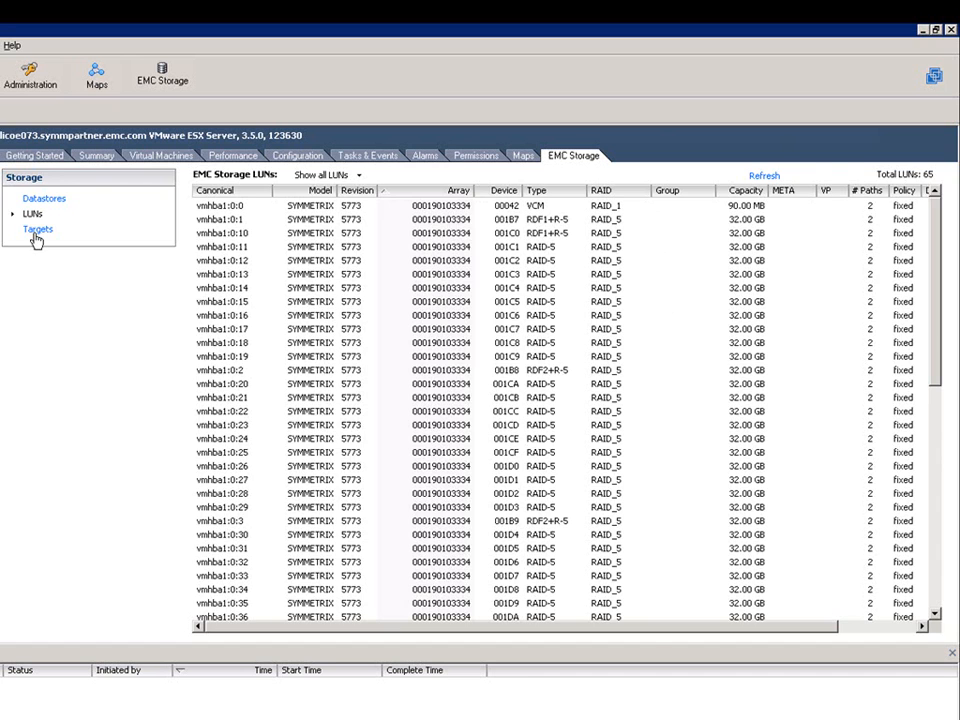
Show the host's EMC Targets and select adapter vmhba1 to reveal its single Symmetrix target
{"action": "left_click", "coordinate": [36, 228]}
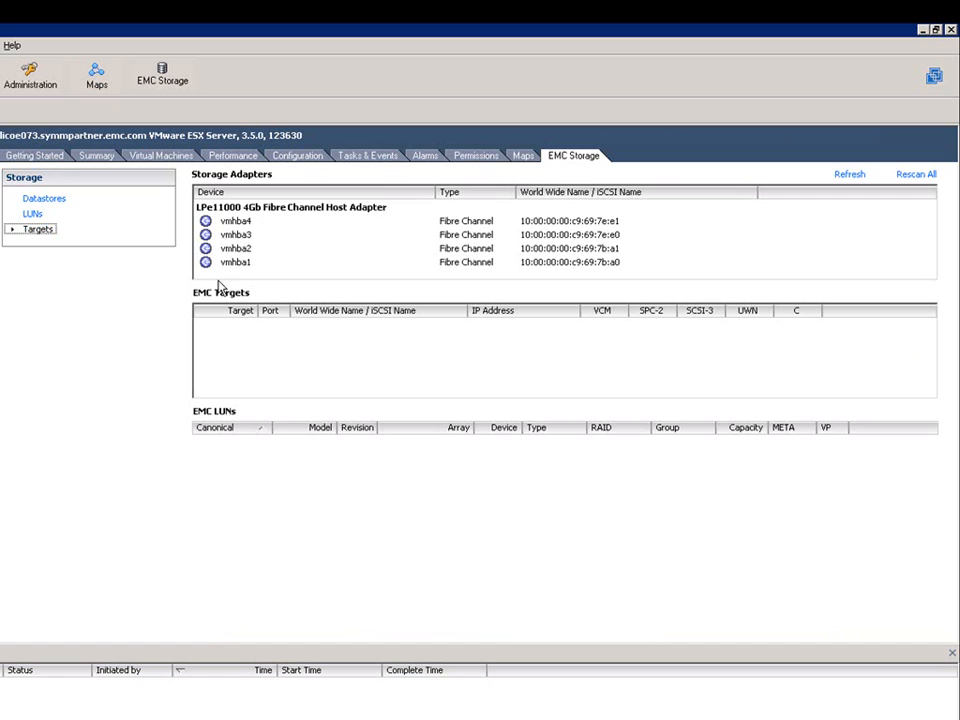
{"action": "mouse_move", "coordinate": [232, 268]}
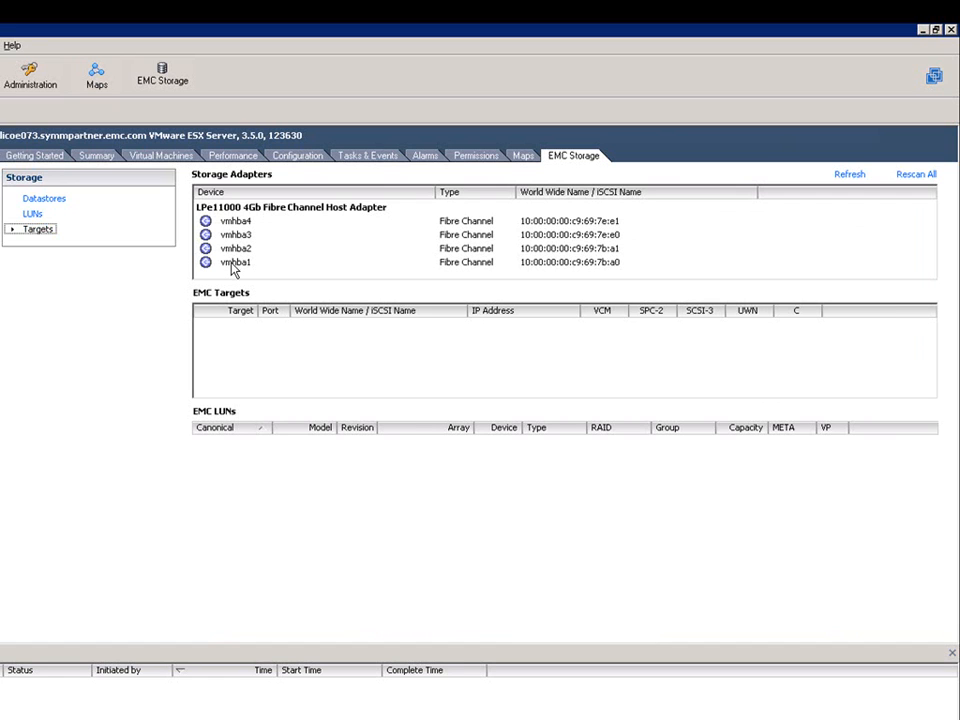
{"action": "left_click", "coordinate": [236, 262]}
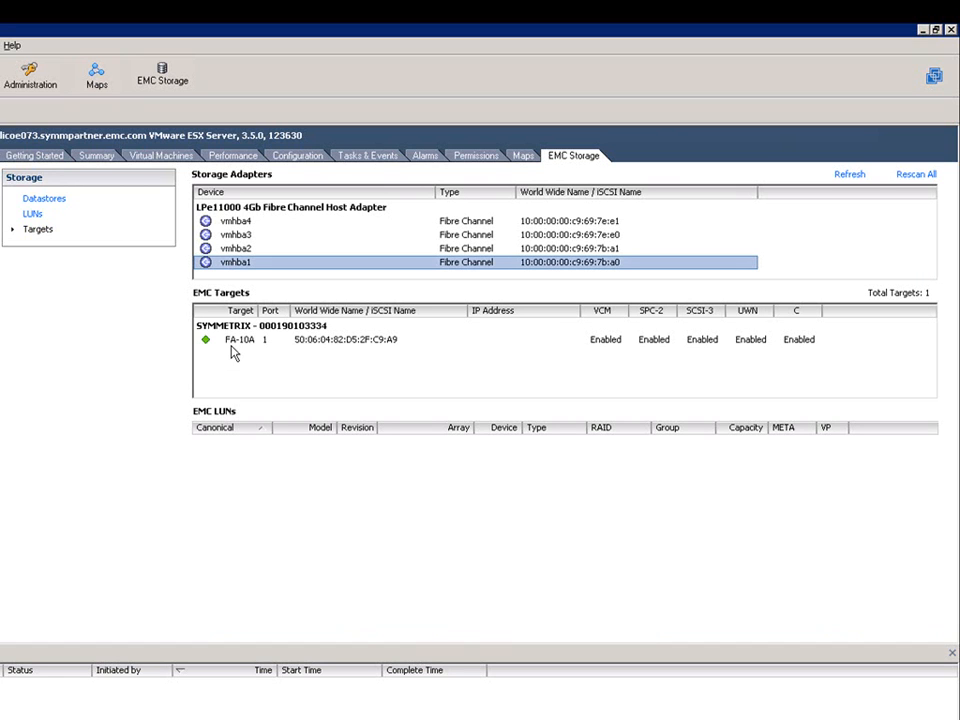
{"action": "mouse_move", "coordinate": [244, 348]}
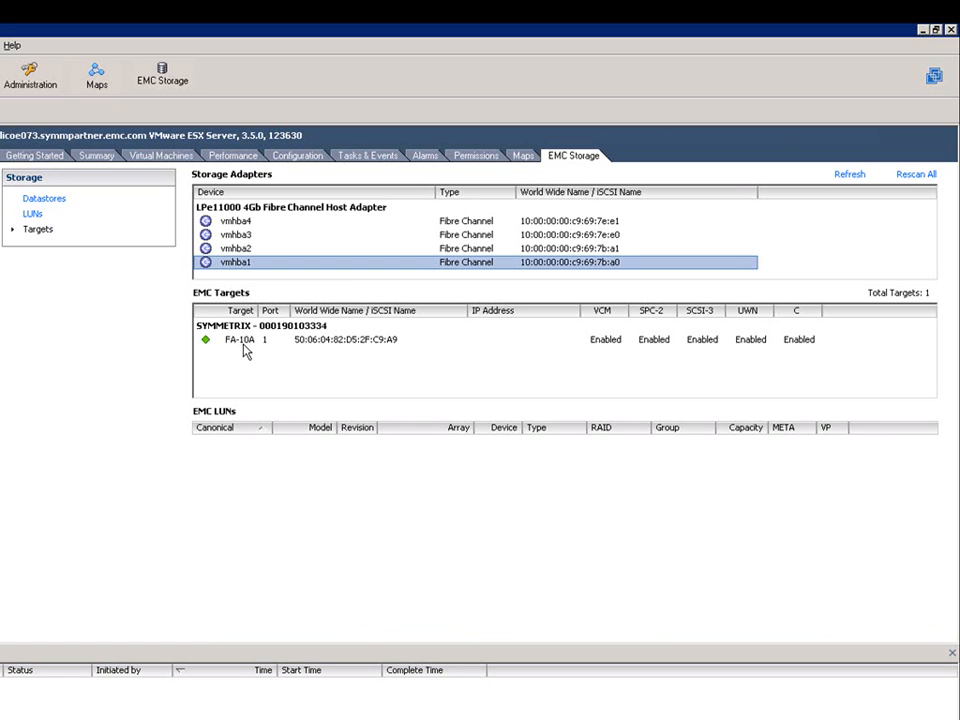
{"action": "mouse_move", "coordinate": [336, 350]}
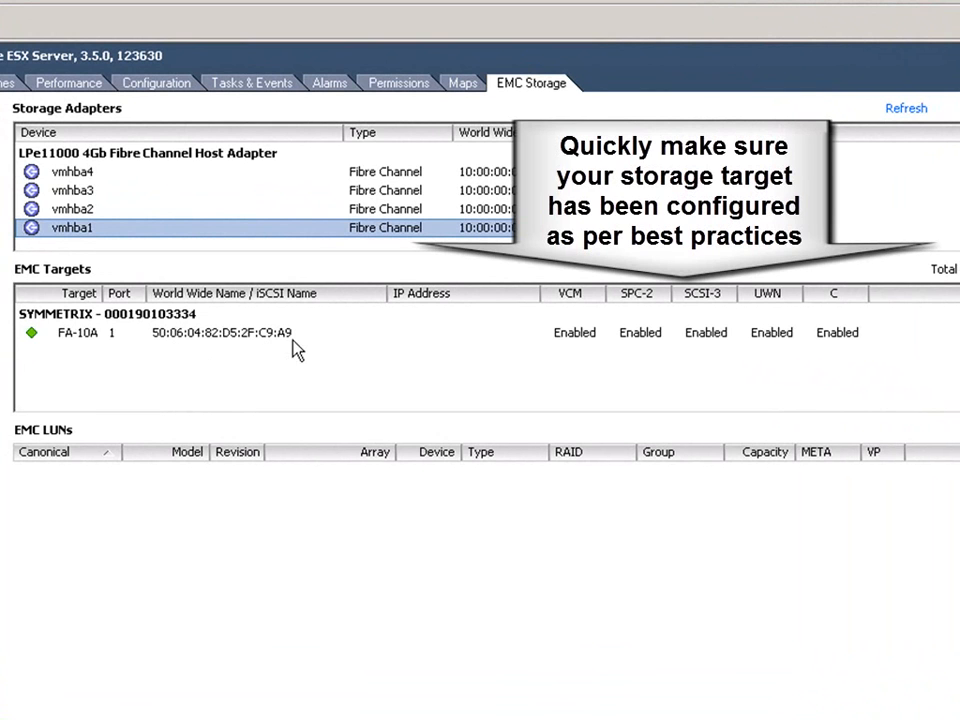
{"action": "mouse_move", "coordinate": [562, 356]}
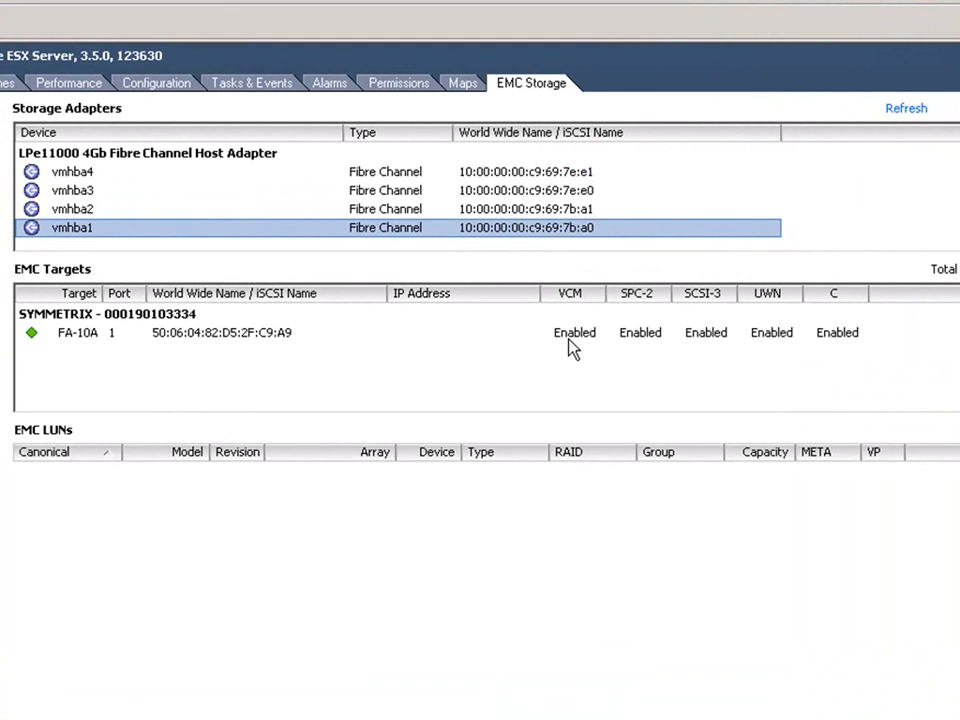
{"action": "mouse_move", "coordinate": [822, 350]}
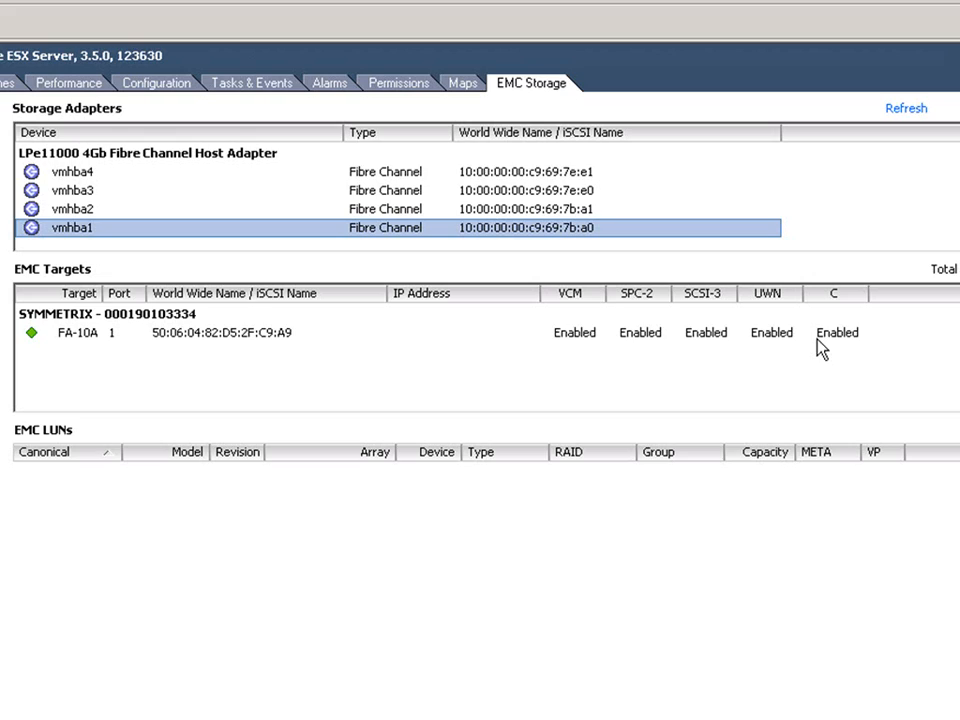
{"action": "mouse_move", "coordinate": [636, 342]}
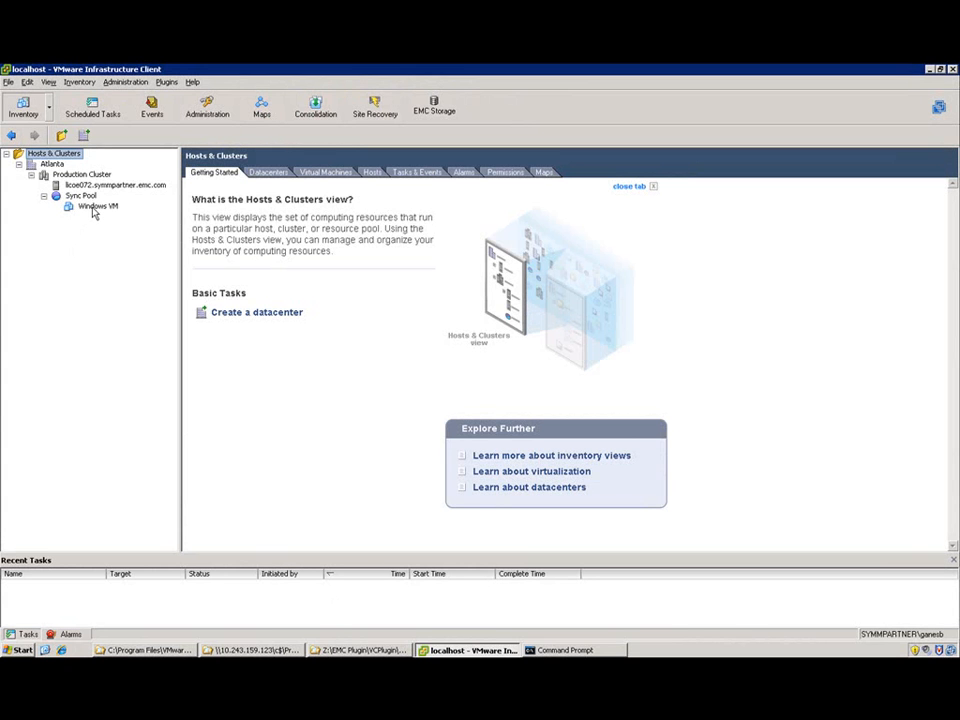
Select the Windows VM, view its EMC Storage, and show the Symmetrix RAID 5 device behind Hard Disk 1
{"action": "left_click", "coordinate": [96, 210]}
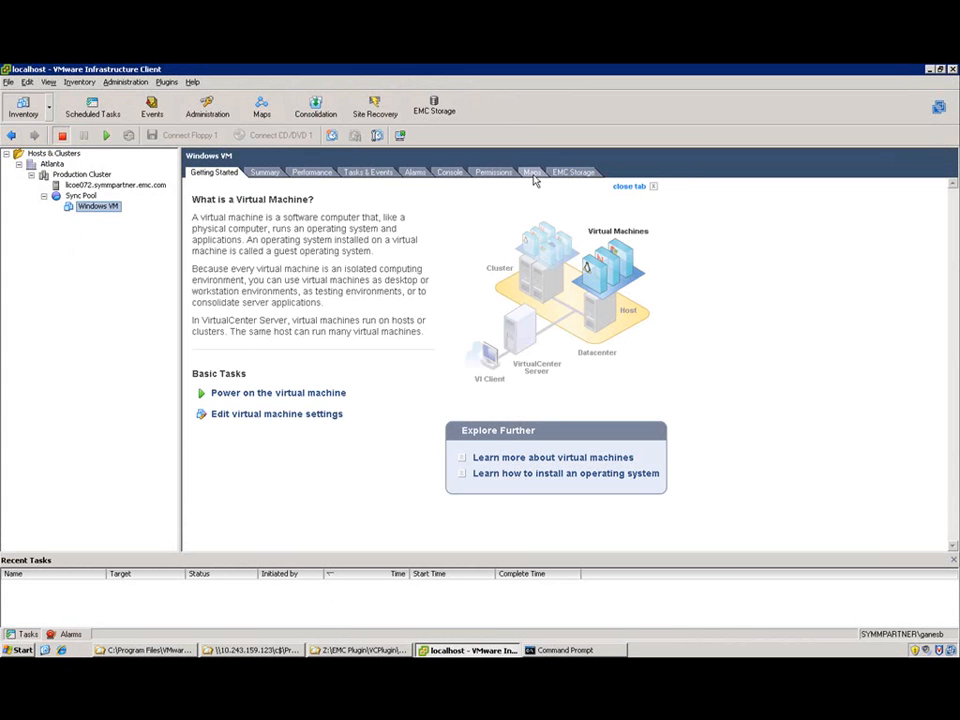
{"action": "left_click", "coordinate": [572, 172]}
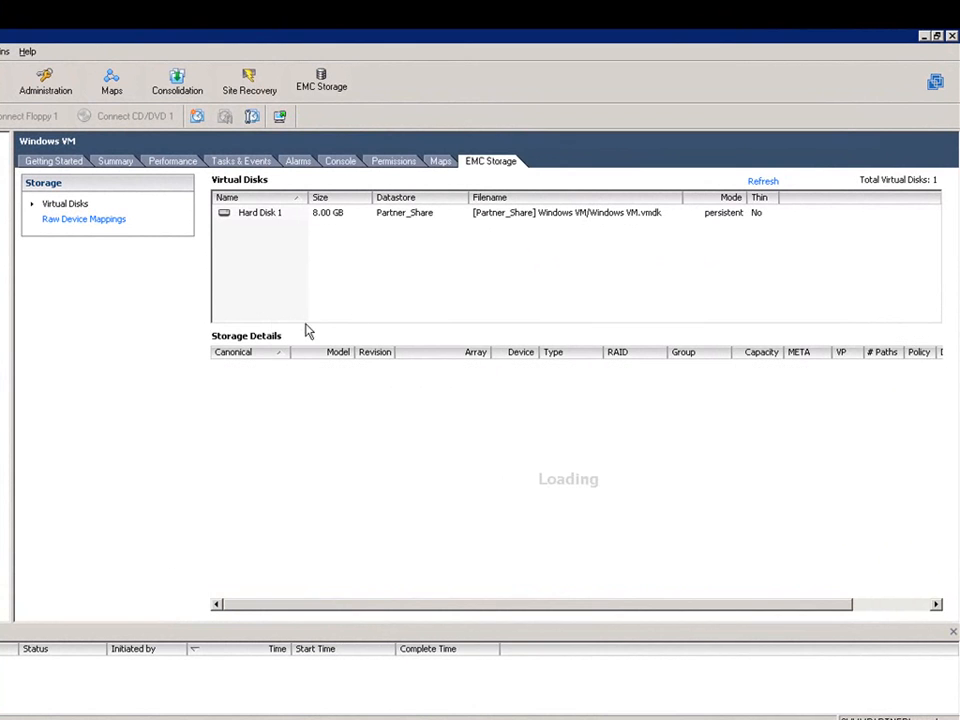
{"action": "left_click", "coordinate": [260, 212]}
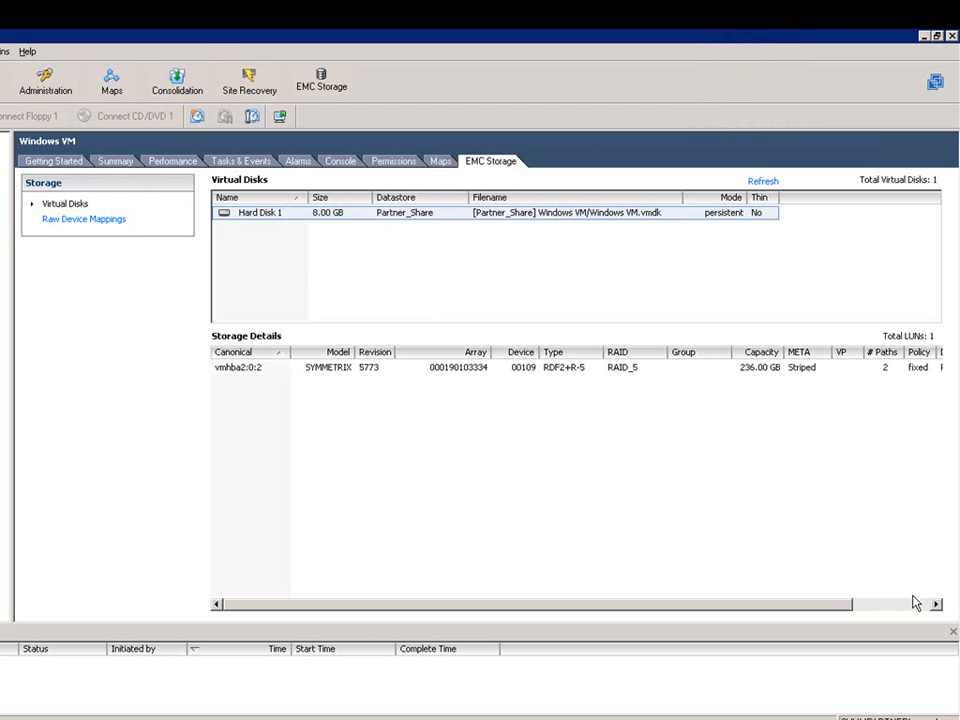
{"action": "mouse_move", "coordinate": [568, 376]}
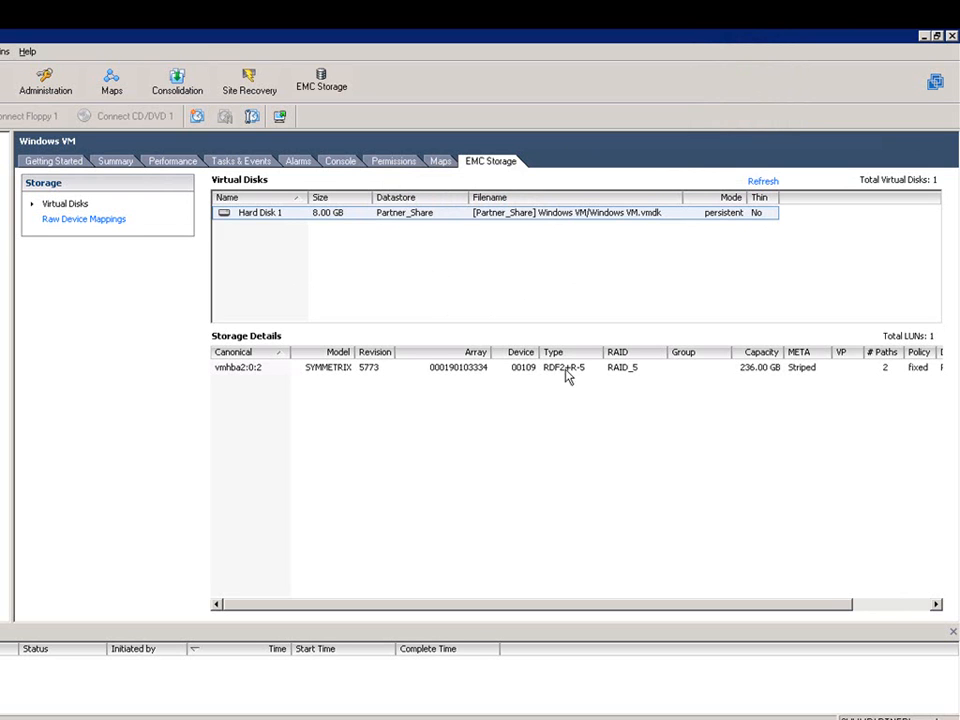
{"action": "mouse_move", "coordinate": [678, 380]}
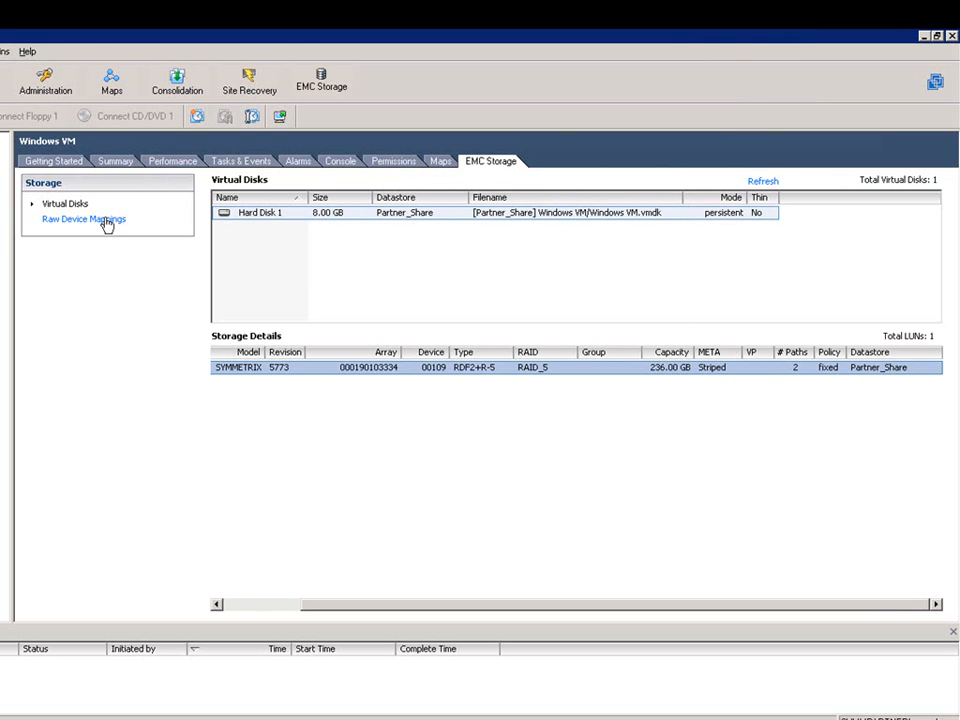
List the VM's raw device mappings and show Hard Disk 2's Symmetrix VDEV device details
{"action": "left_click", "coordinate": [92, 216]}
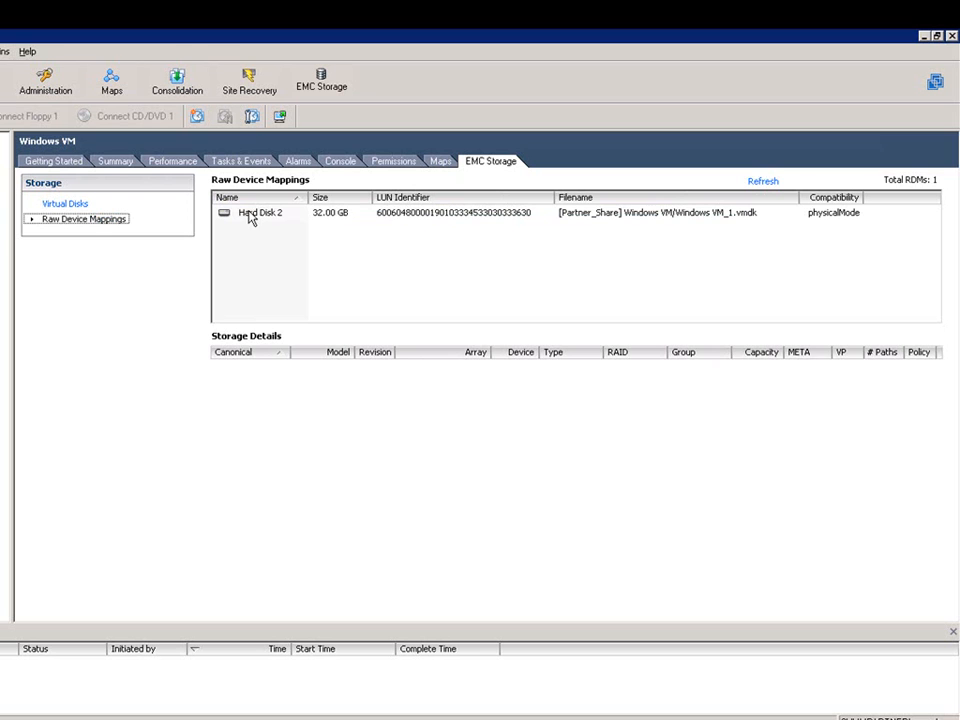
{"action": "left_click", "coordinate": [258, 212]}
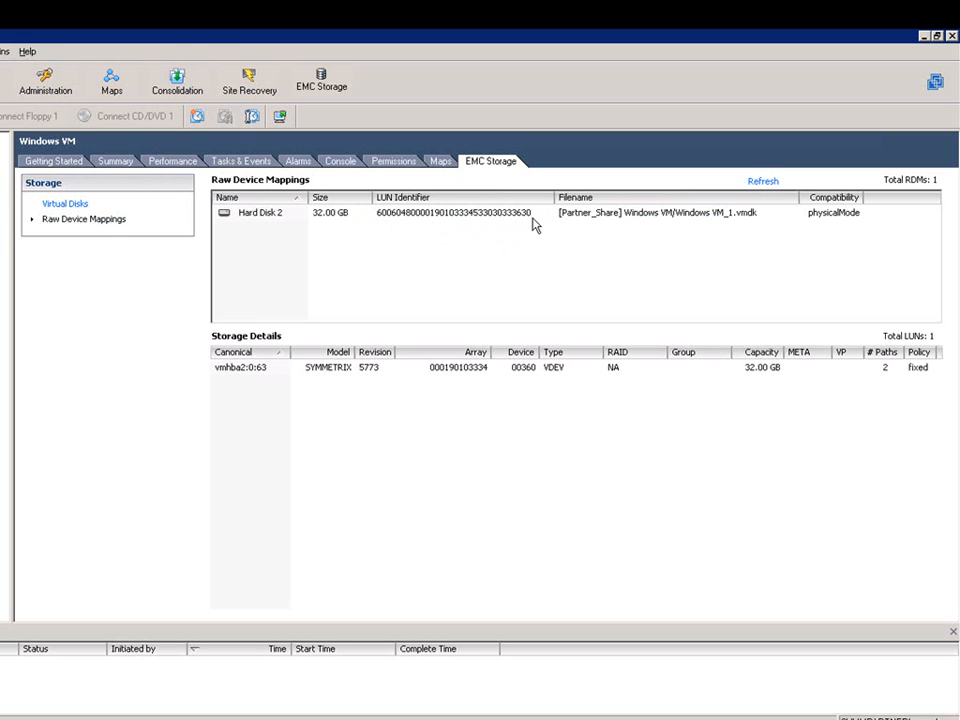
{"action": "mouse_move", "coordinate": [728, 224]}
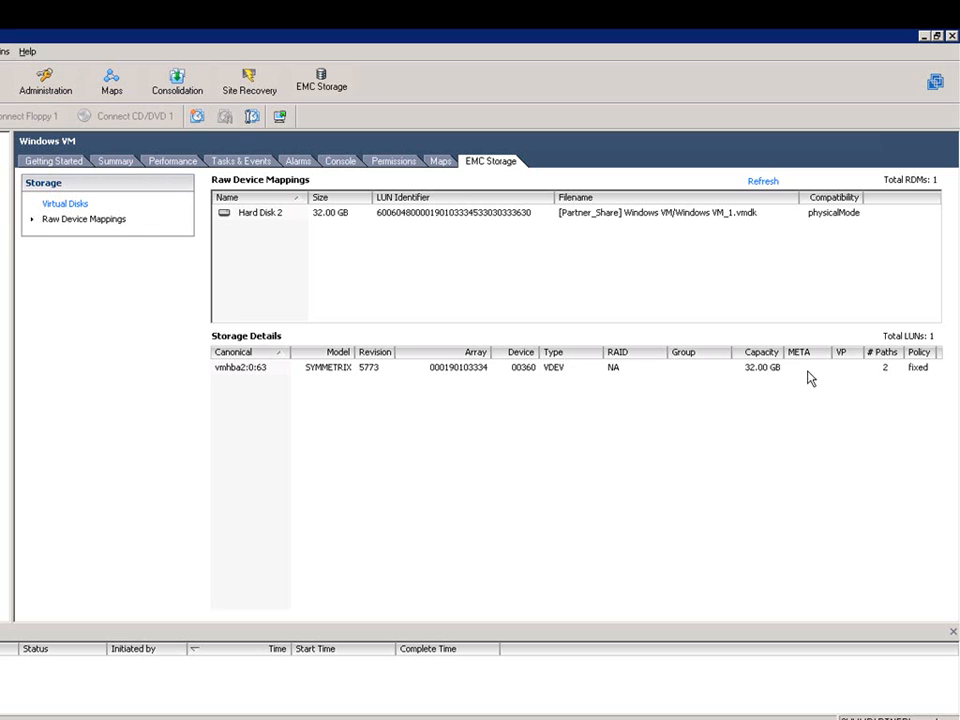
{"action": "mouse_move", "coordinate": [766, 384]}
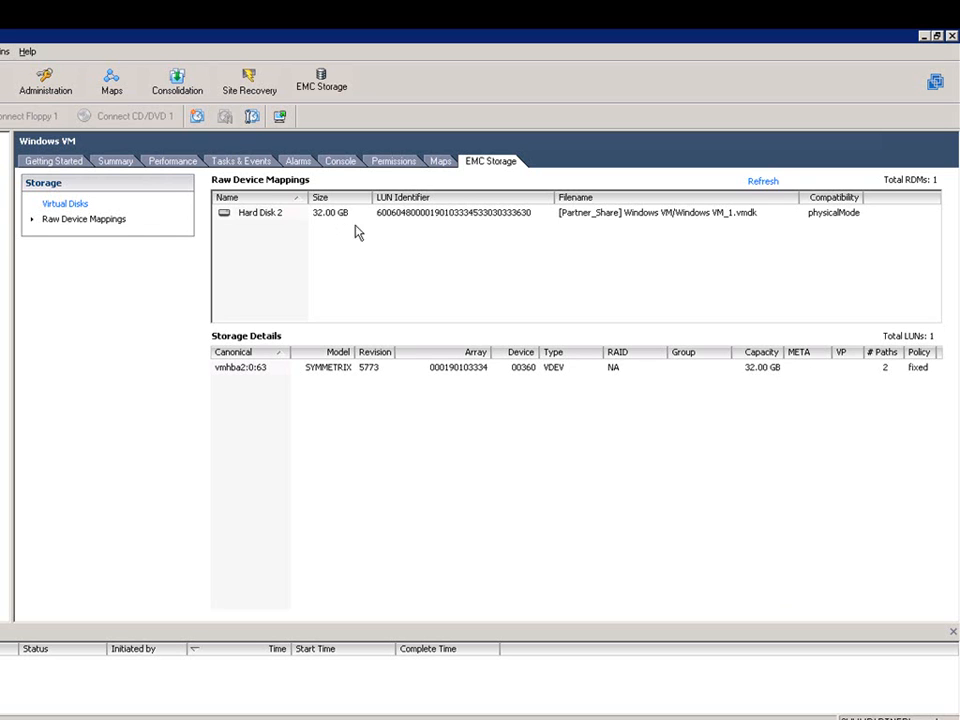
{"action": "mouse_move", "coordinate": [348, 228]}
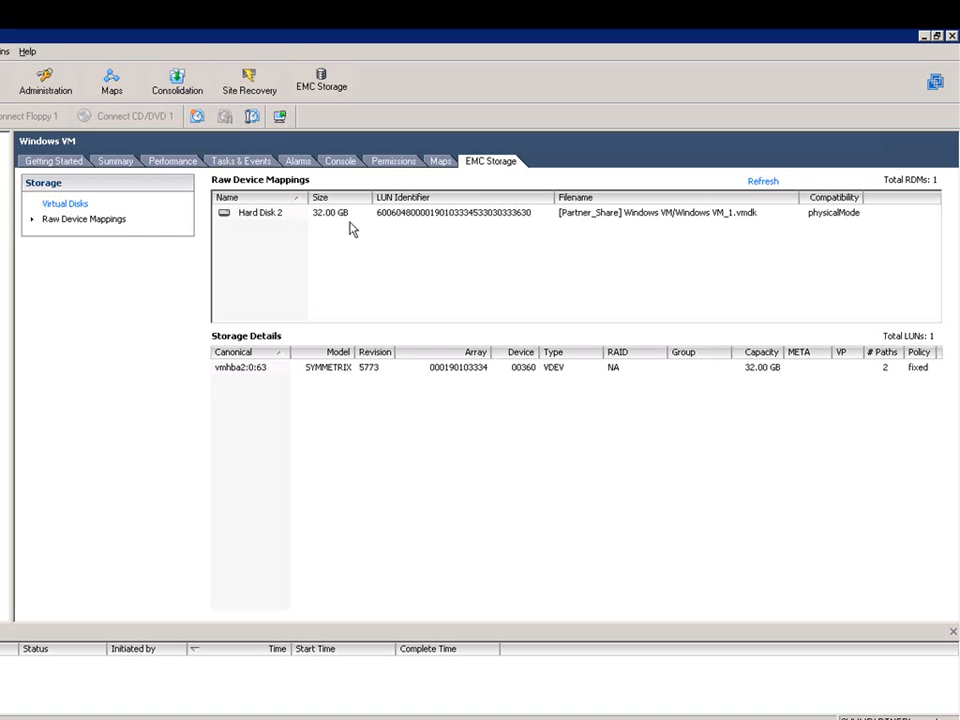